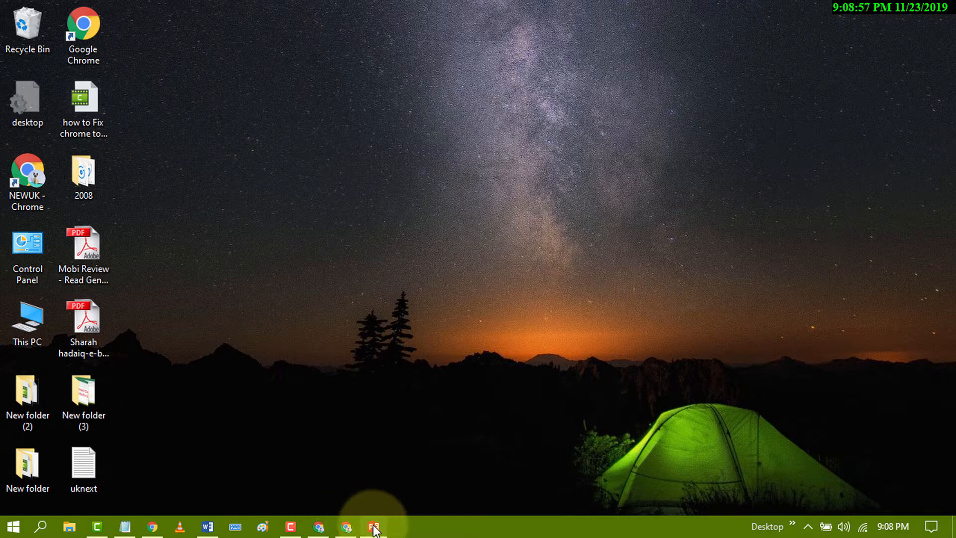
Launch PowerPoint from the taskbar with a new blank presentation.
{"action": "left_click", "coordinate": [374, 526]}
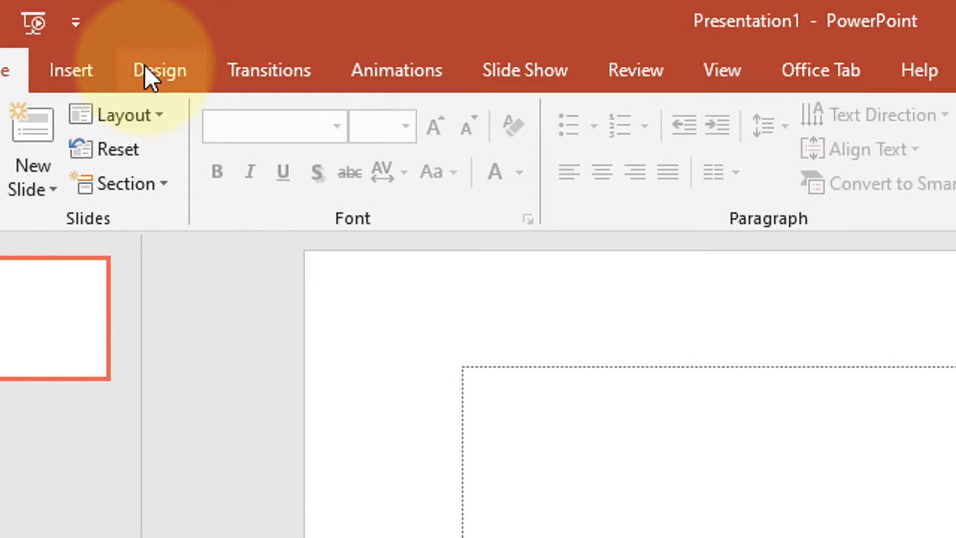
Apply the blue theme with diagonal white lines from the Design themes gallery.
{"action": "left_click", "coordinate": [158, 70]}
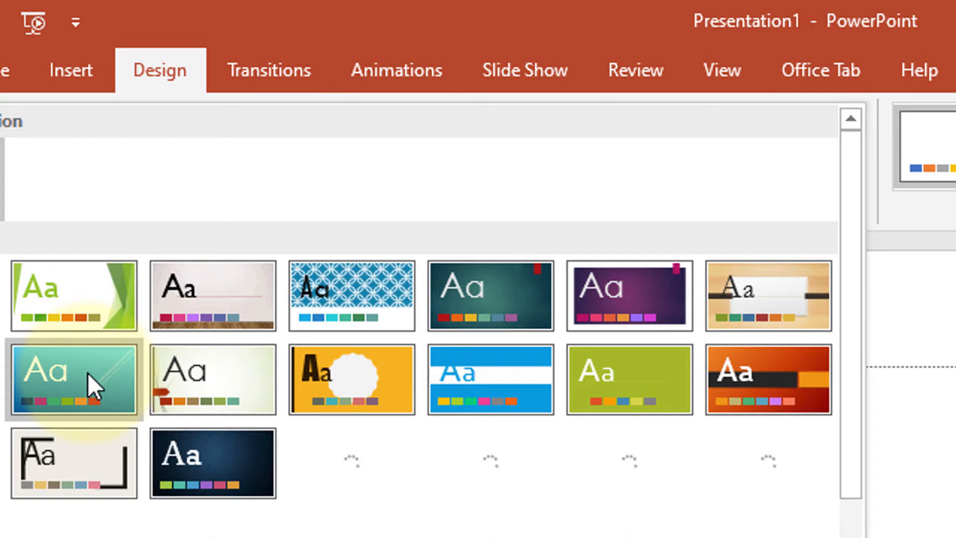
{"action": "left_click", "coordinate": [71, 379]}
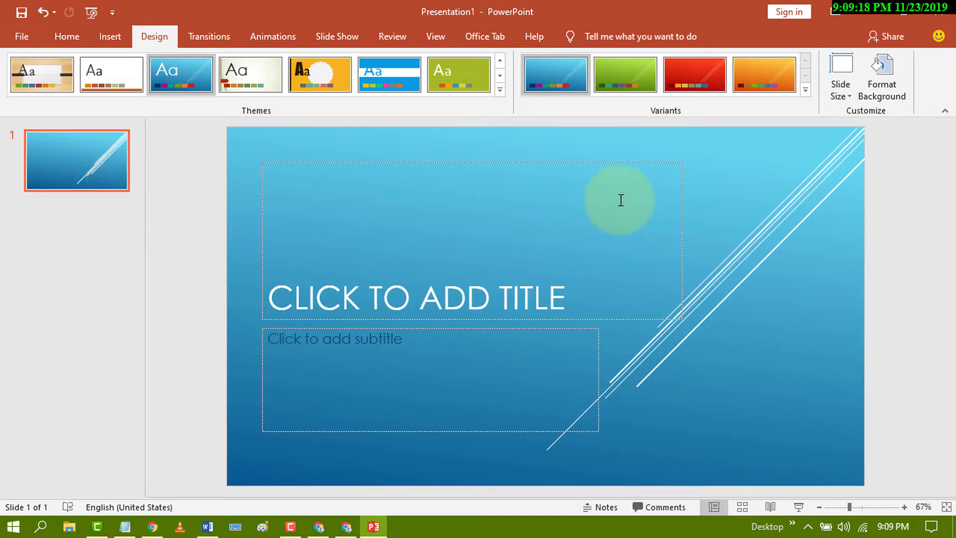
{"action": "mouse_move", "coordinate": [708, 195]}
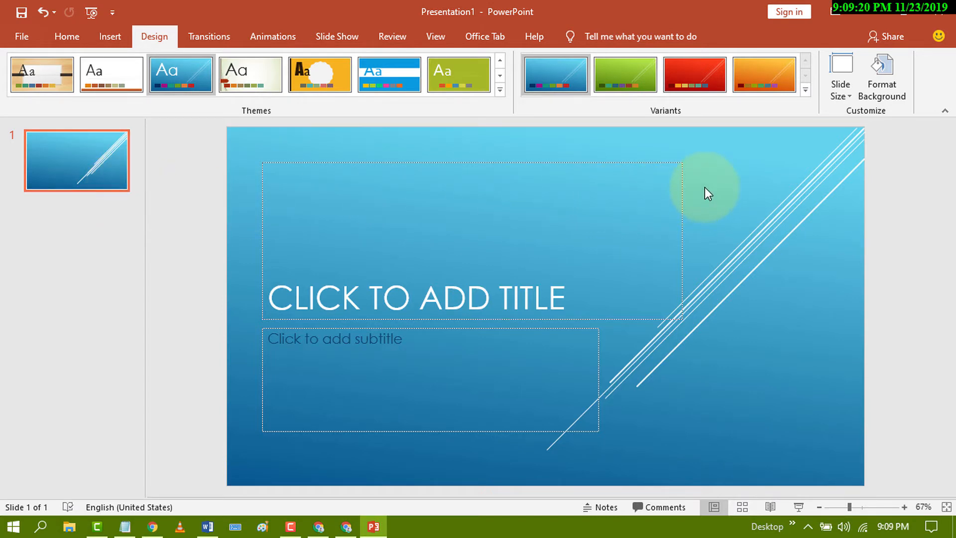
Bring up Format Background for the slide, currently showing a gradient fill.
{"action": "right_click", "coordinate": [707, 194]}
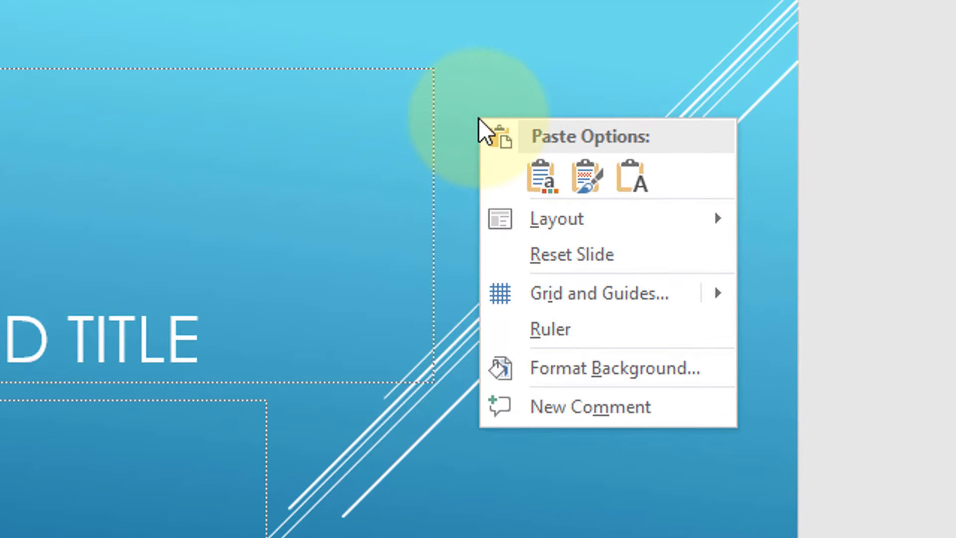
{"action": "mouse_move", "coordinate": [569, 385]}
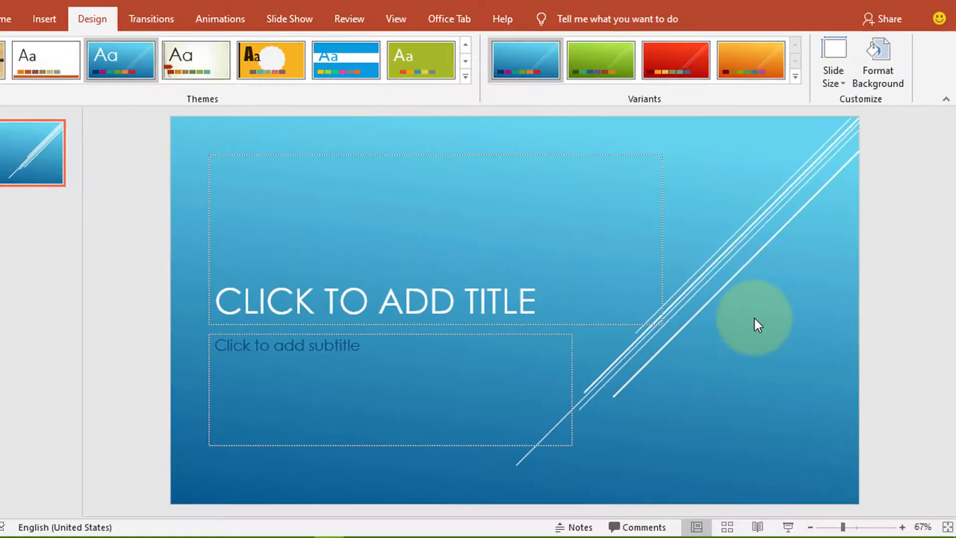
{"action": "left_click", "coordinate": [878, 63]}
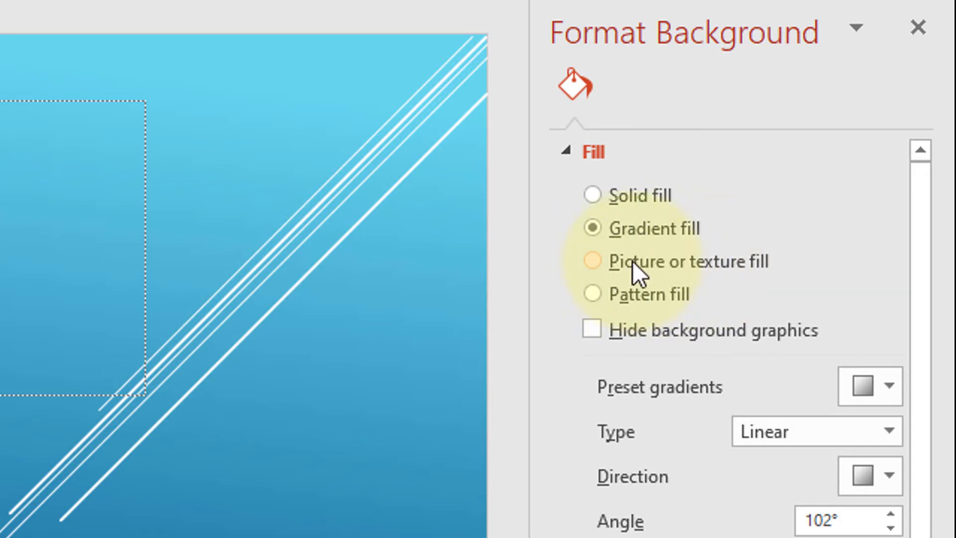
Switch the background to Picture or texture fill and start browsing for a picture file.
{"action": "left_click", "coordinate": [591, 261]}
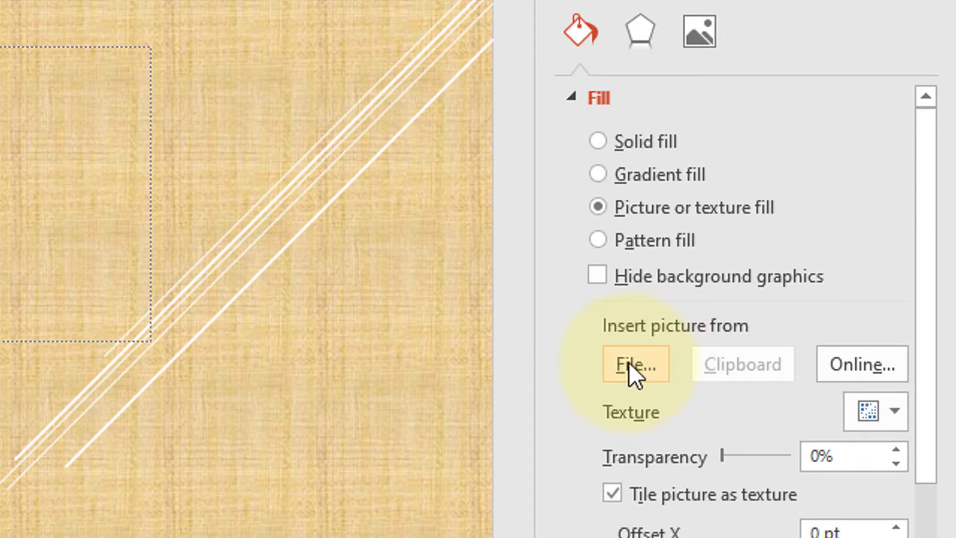
{"action": "left_click", "coordinate": [635, 364]}
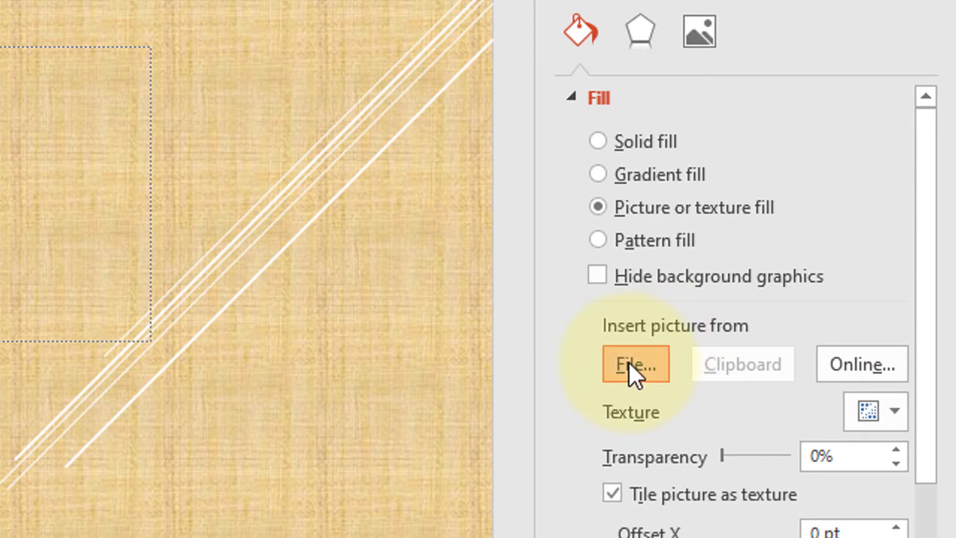
Insert food photo 13 from the thumbnil folder as the slide background picture.
{"action": "left_click", "coordinate": [634, 364]}
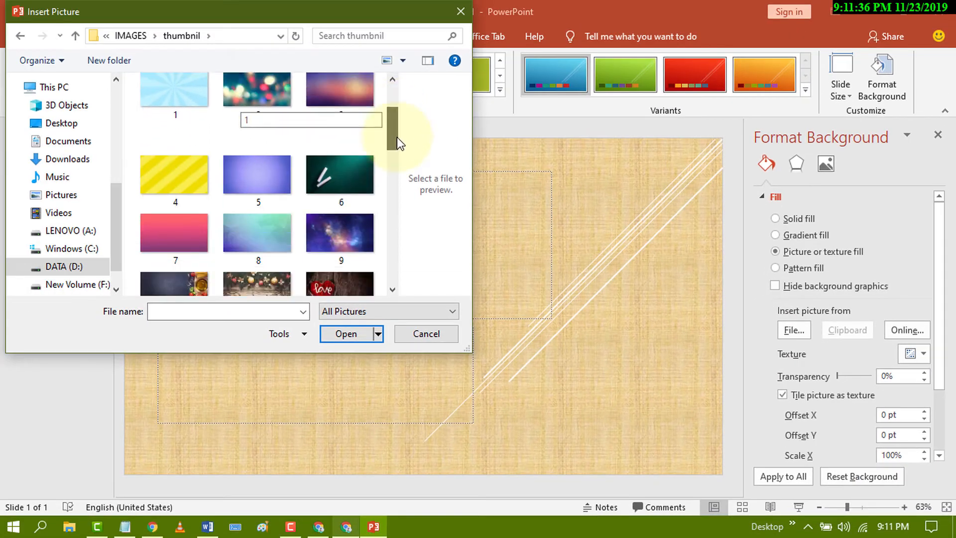
{"action": "scroll", "scroll_direction": "down", "scroll_amount": 3}
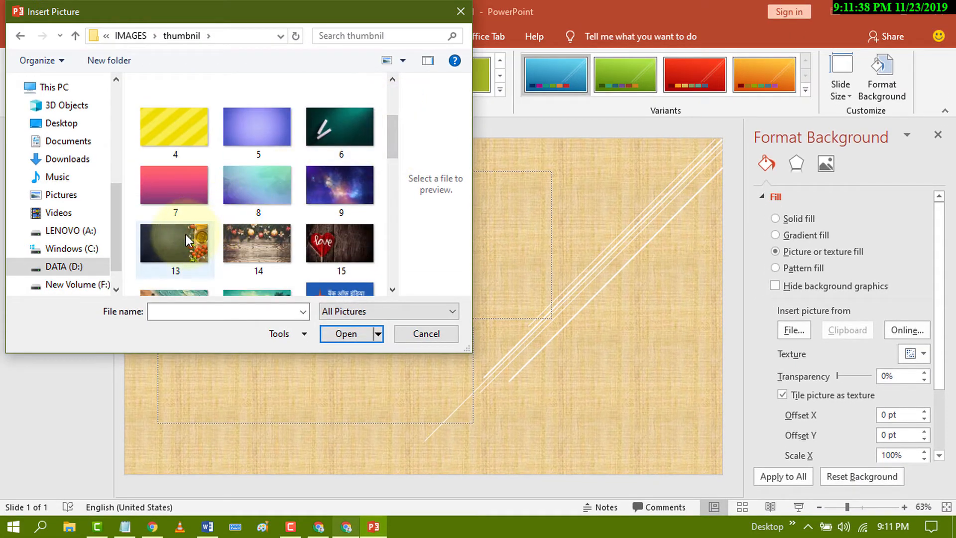
{"action": "left_click", "coordinate": [175, 243]}
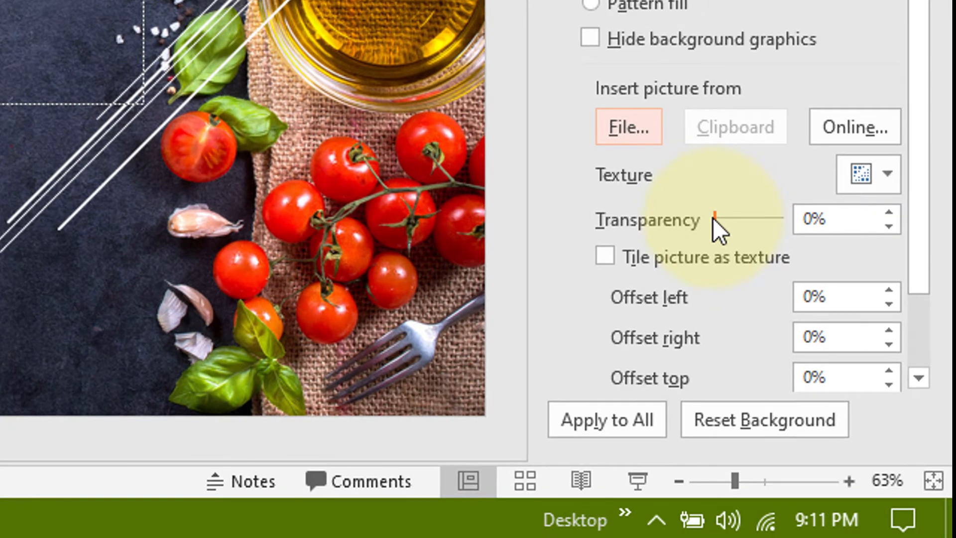
Set the food photo background transparency to about 20% and nudge its left offset.
{"action": "left_click_drag", "start_coordinate": [713, 219], "coordinate": [741, 219]}
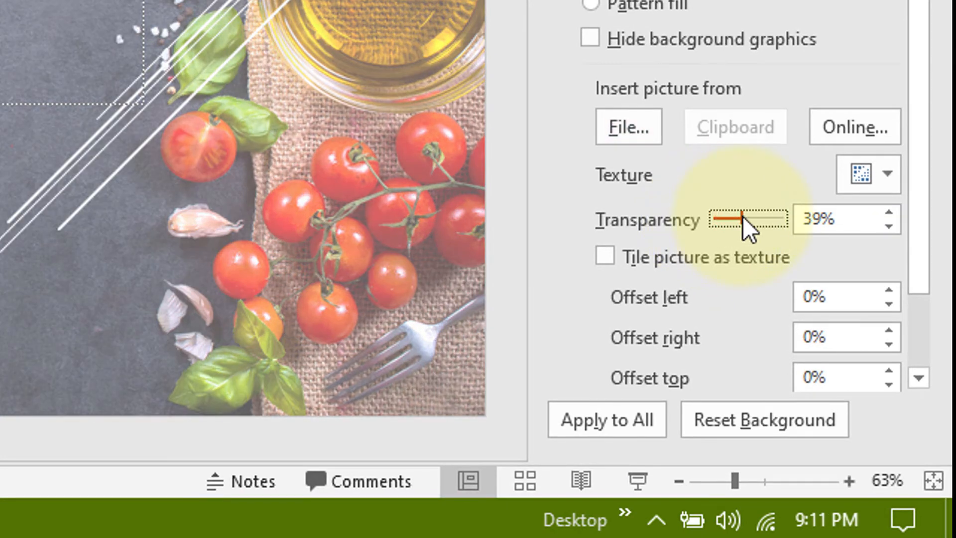
{"action": "left_click_drag", "start_coordinate": [741, 219], "coordinate": [719, 219]}
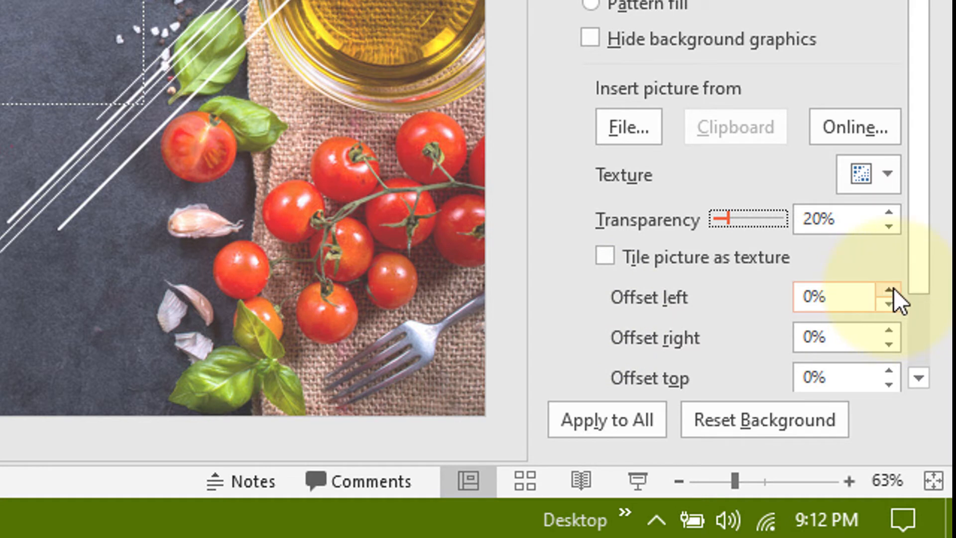
{"action": "left_click", "coordinate": [889, 292]}
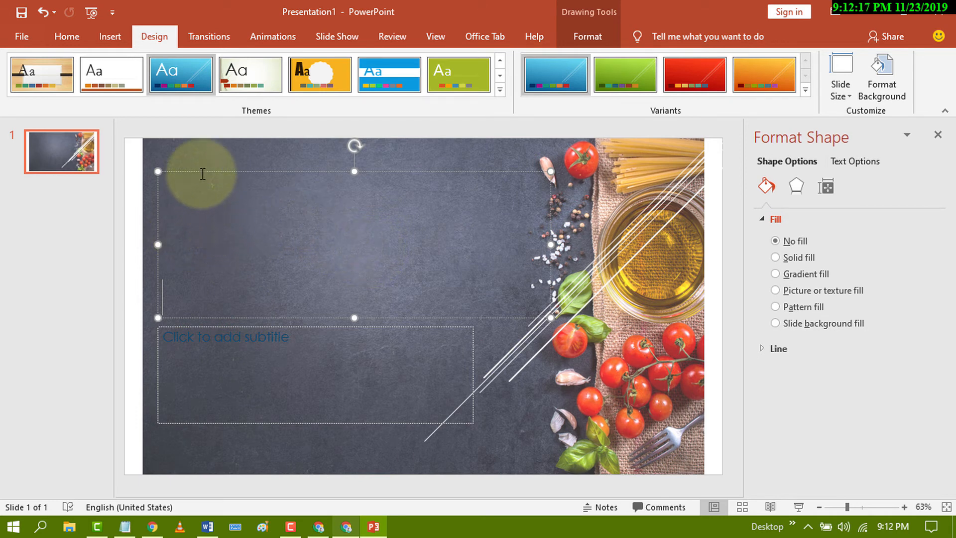
{"action": "mouse_move", "coordinate": [259, 181]}
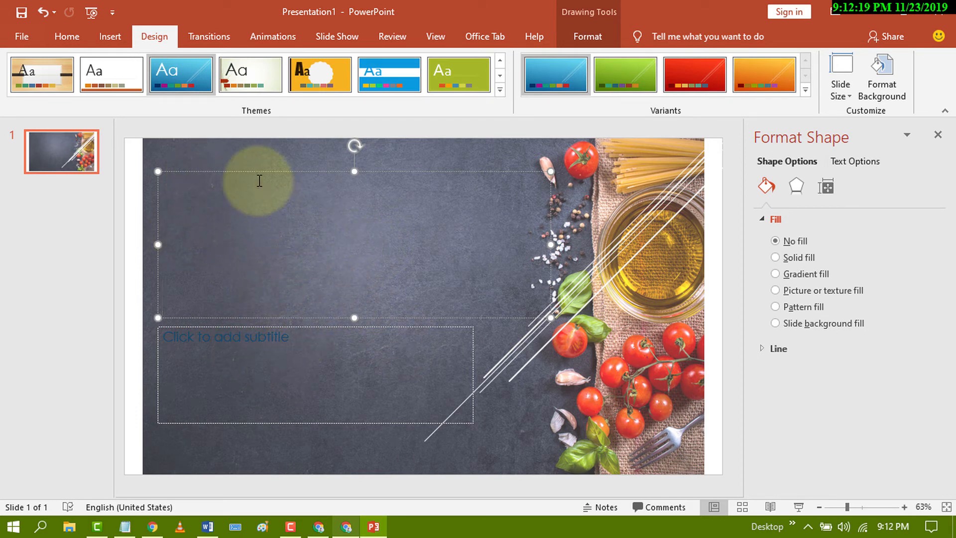